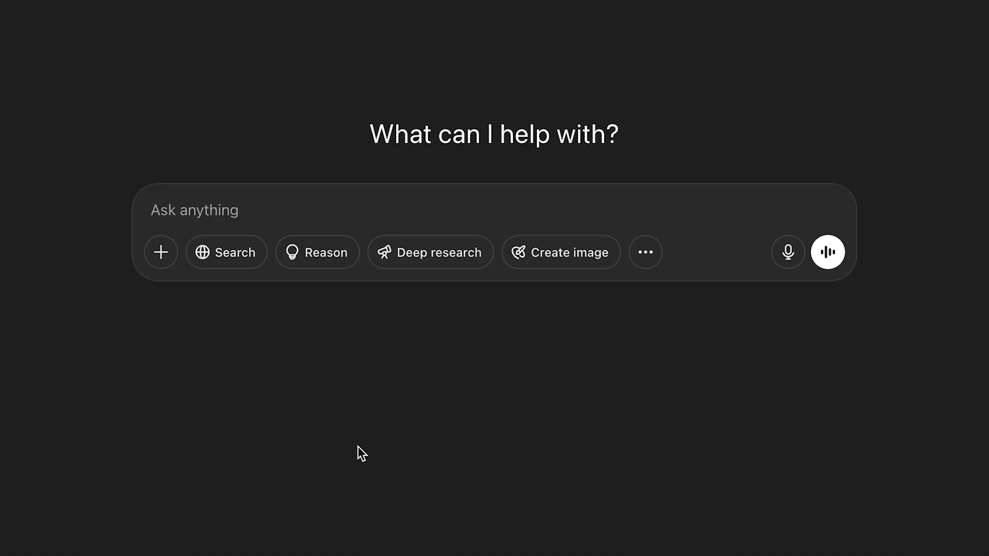
Step: Attach the banana photo and paste the 8K clear colourless glass-render prompt
left_click(194, 210)
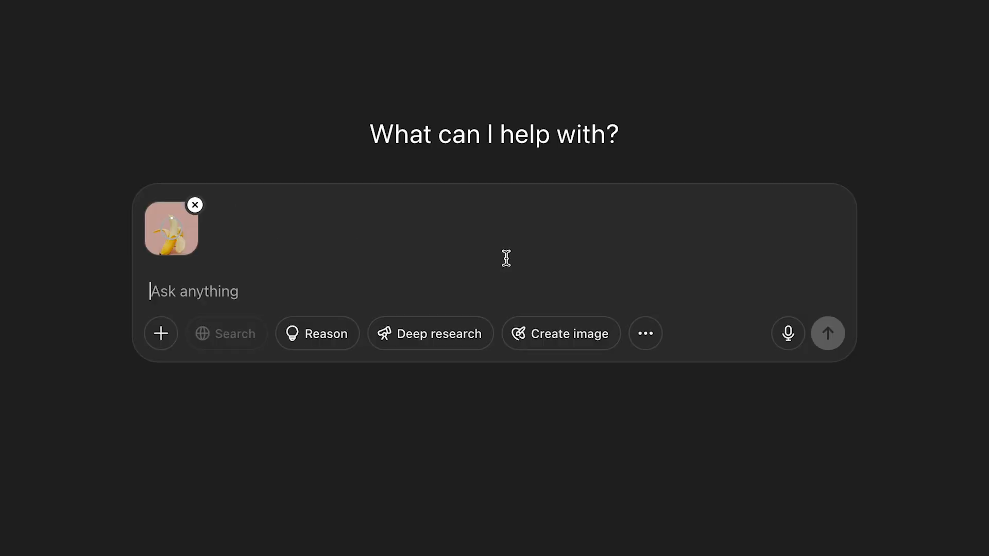
left_click(171, 229)
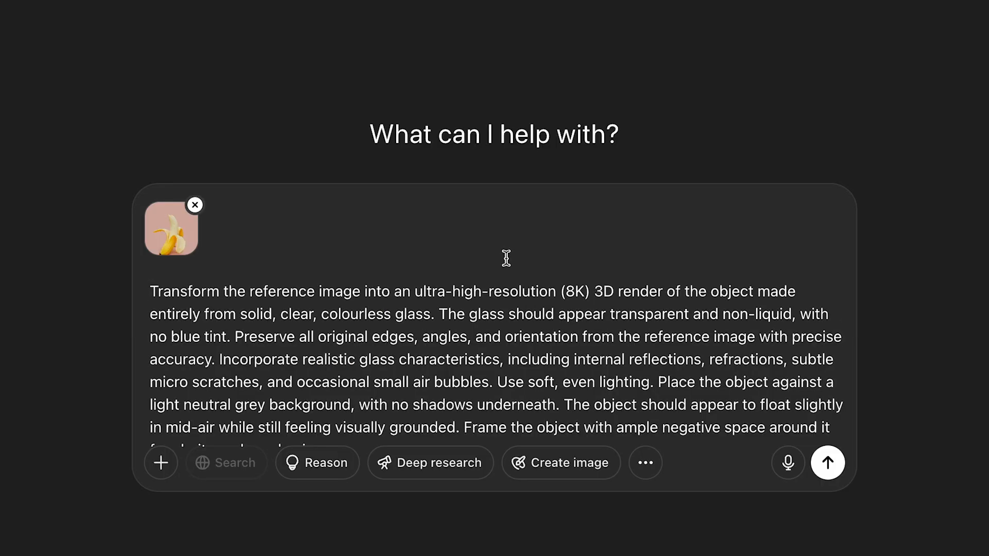
scroll("down", 3)
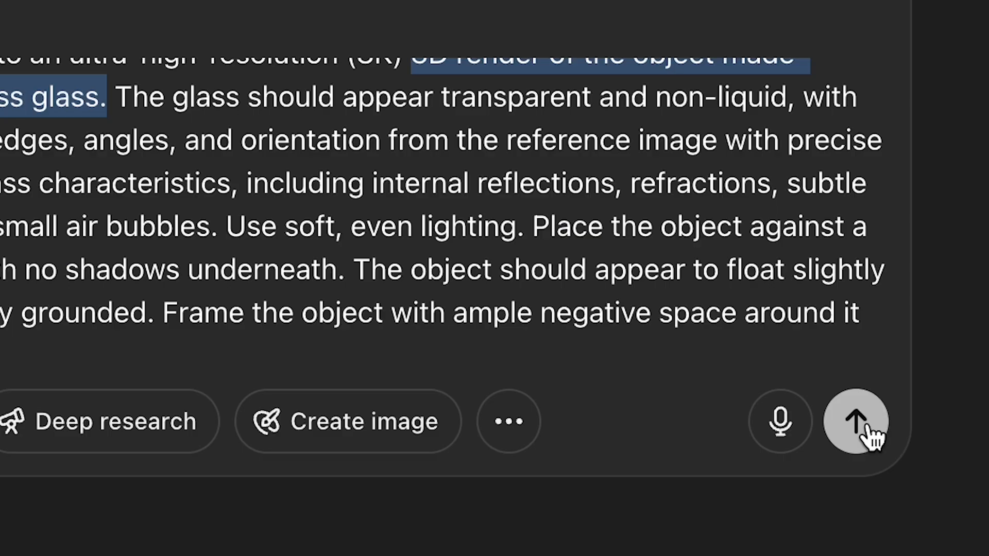
Step: Send the request to generate the clear glass banana render, then start a new chat
left_click(856, 421)
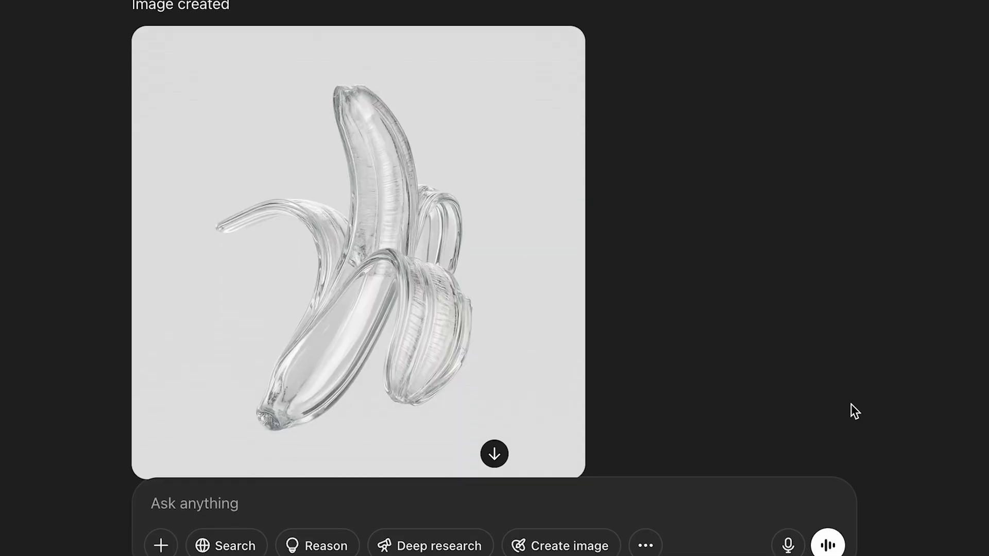
left_click(357, 252)
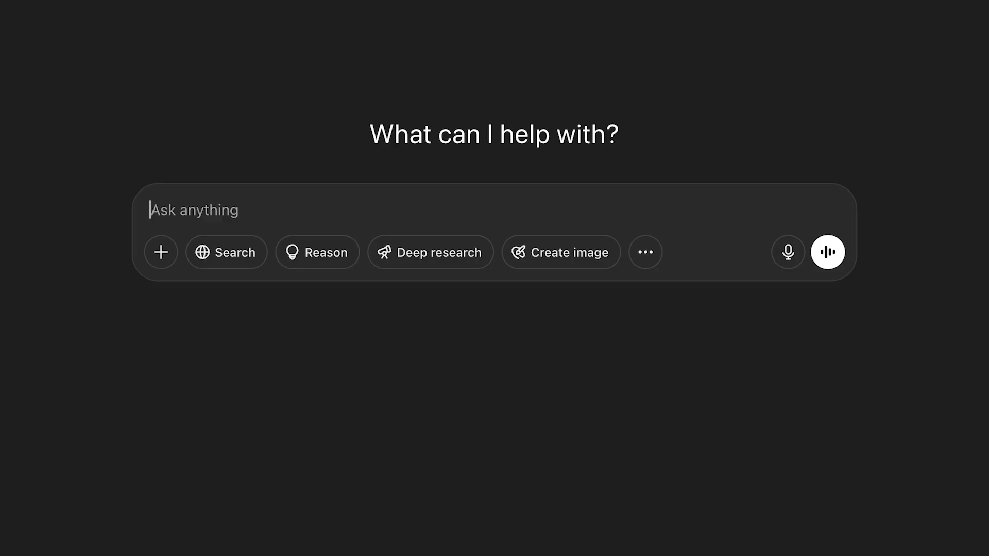
Step: Re-attach the banana photo with the inner-glow prompt and set the glow colour to purple
left_click(160, 251)
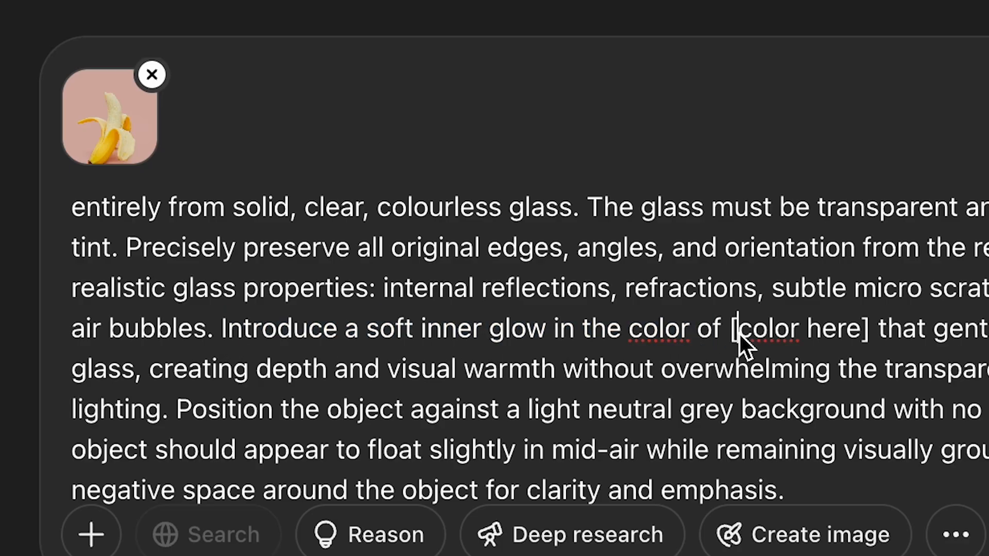
type("pur")
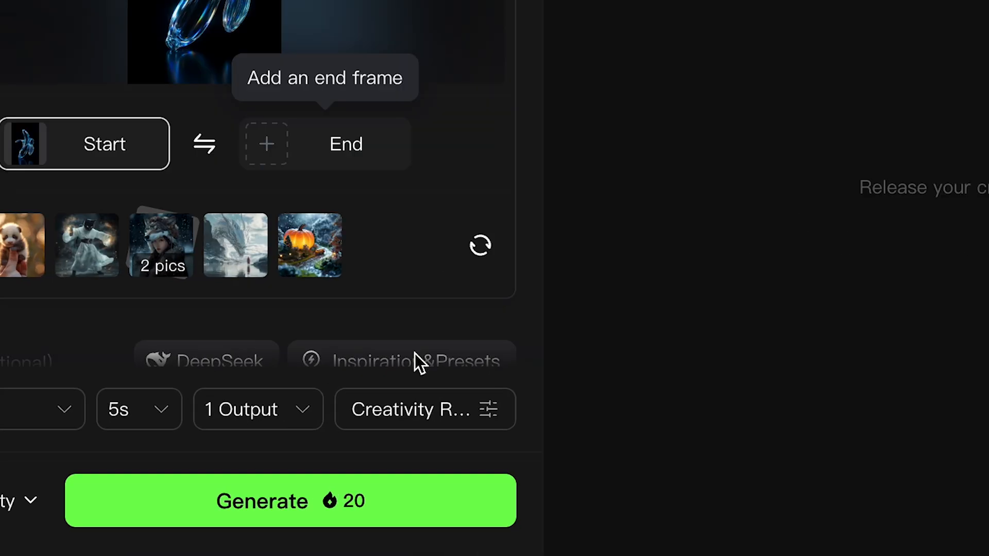
Step: With the glass render as start frame, enter the motion prompt 'rotating lens' and reach Generate
left_click(423, 409)
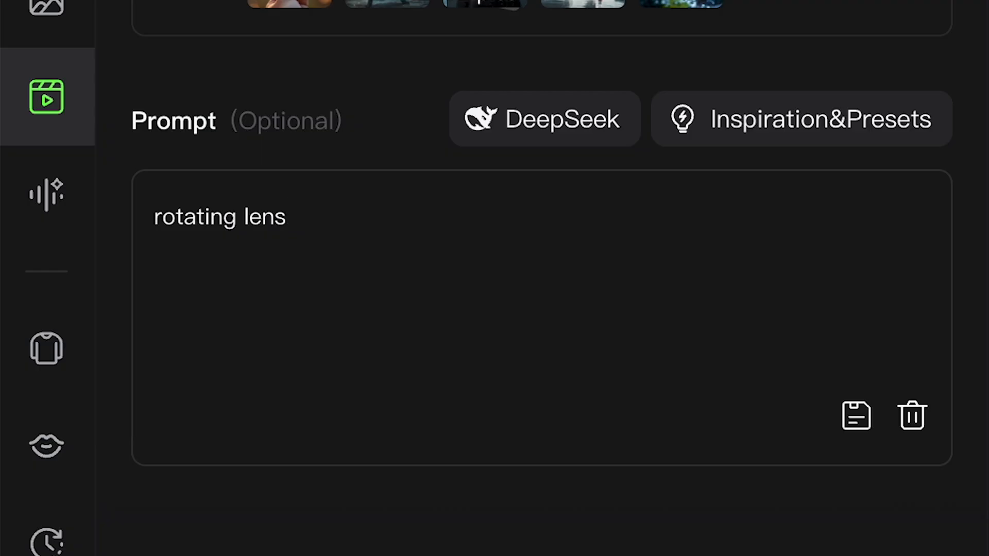
scroll("down", 3)
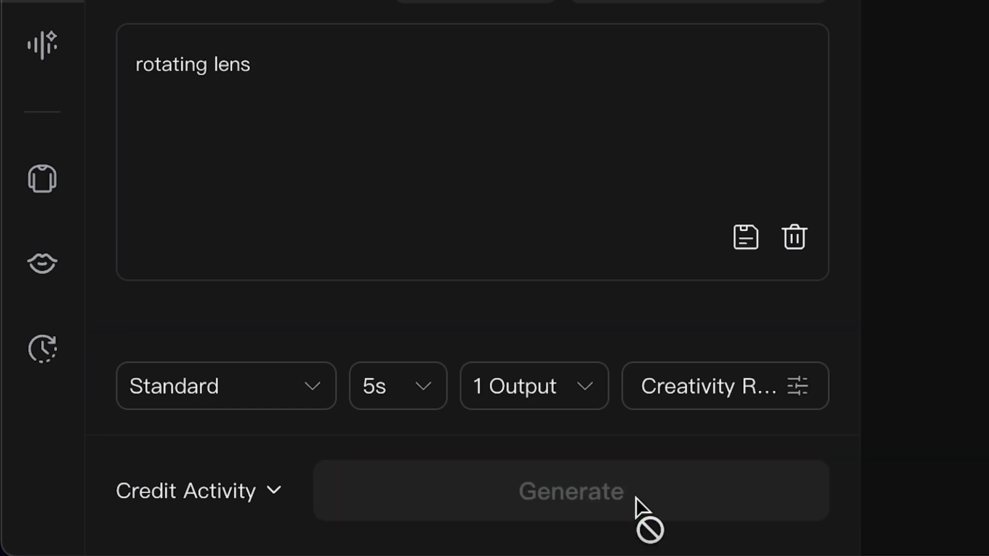
Step: Keep the duration at 5s and confirm the KLING 1.6 model before queuing the clip
left_click(398, 387)
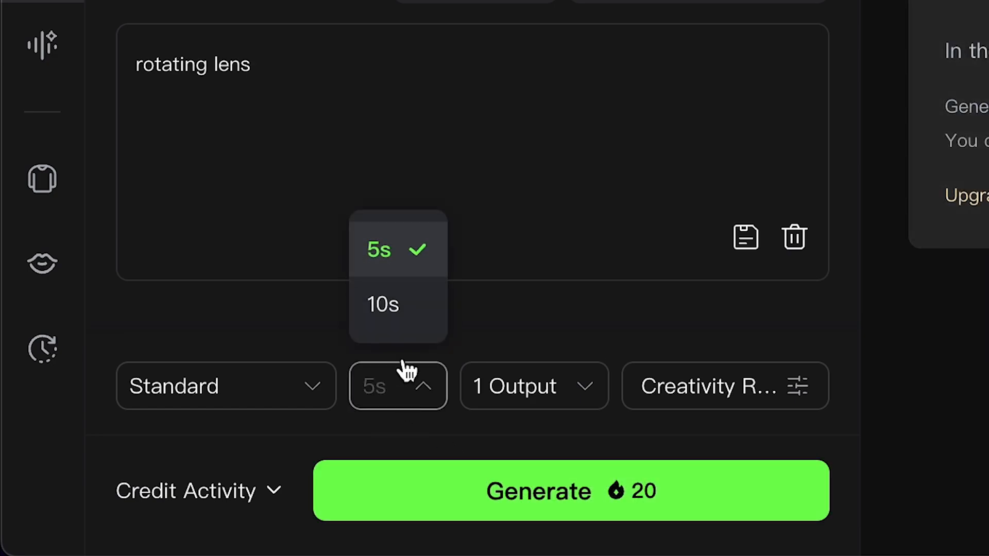
left_click(381, 305)
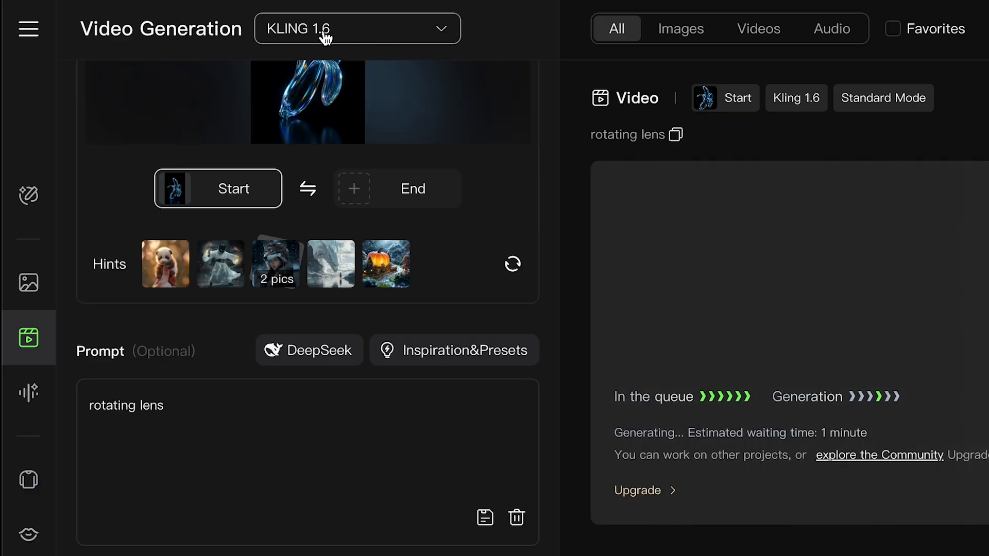
left_click(357, 29)
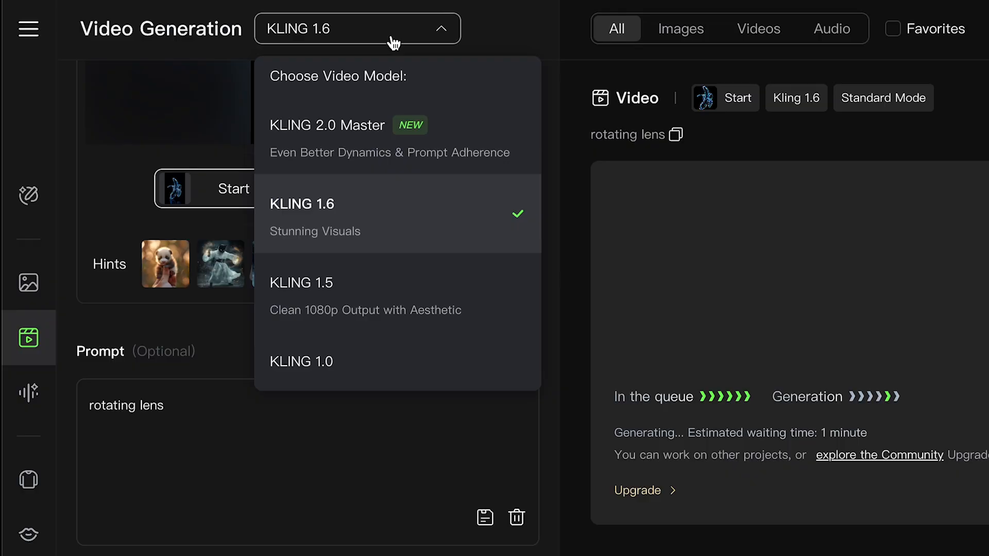